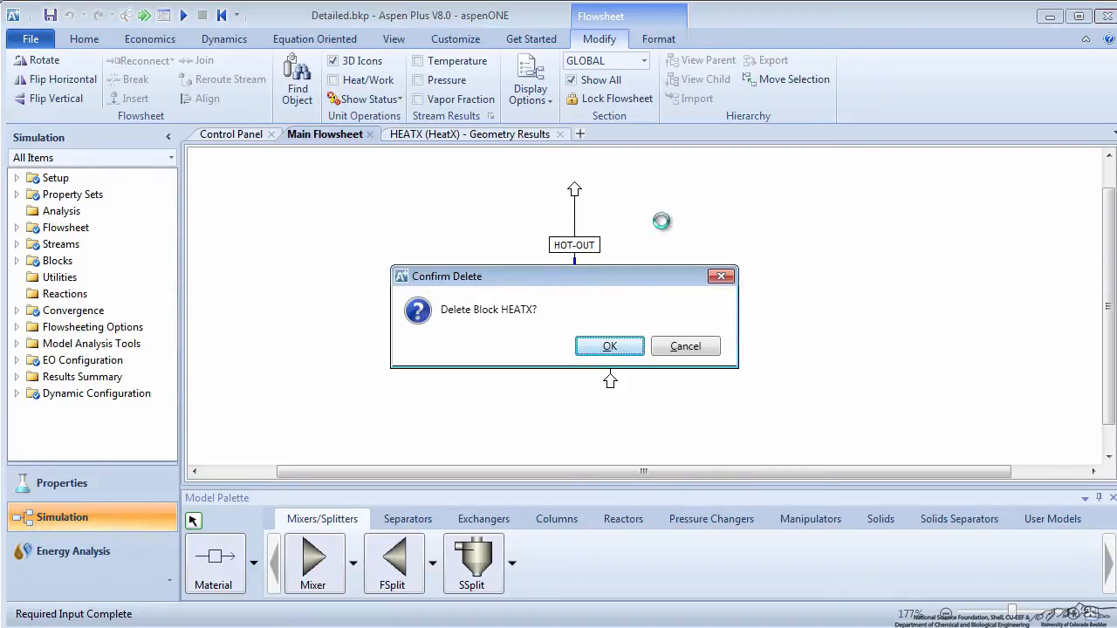
Step: Confirm deletion of the HEATX block from the main flowsheet
click(610, 345)
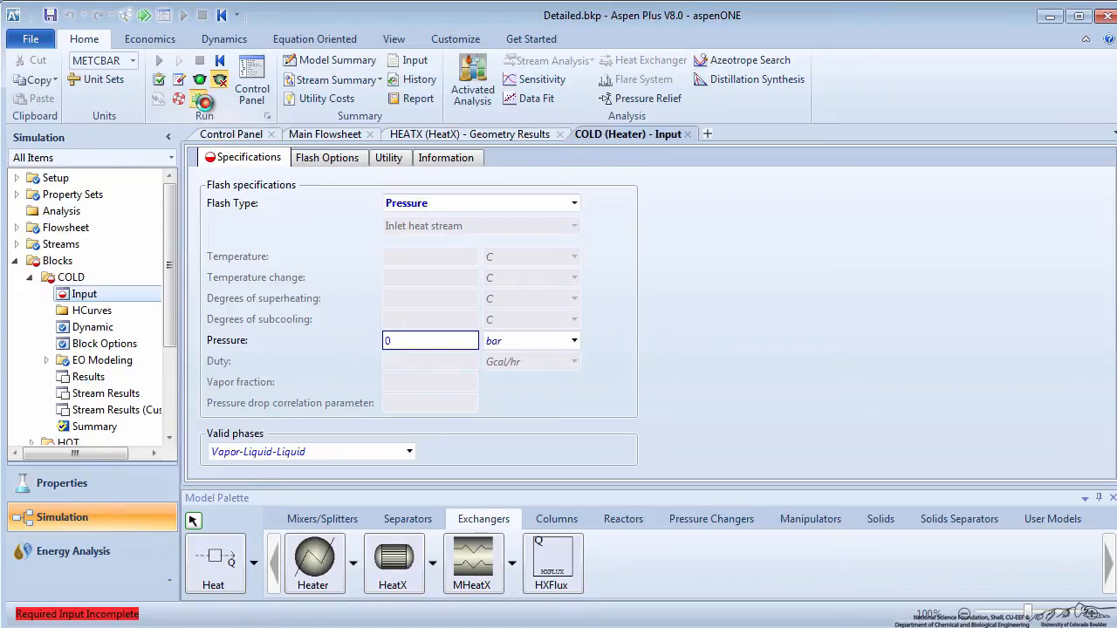
Step: Set the HOT heater to a vapor fraction and pressure flash with 0 bar and vapor fraction 0
click(574, 202)
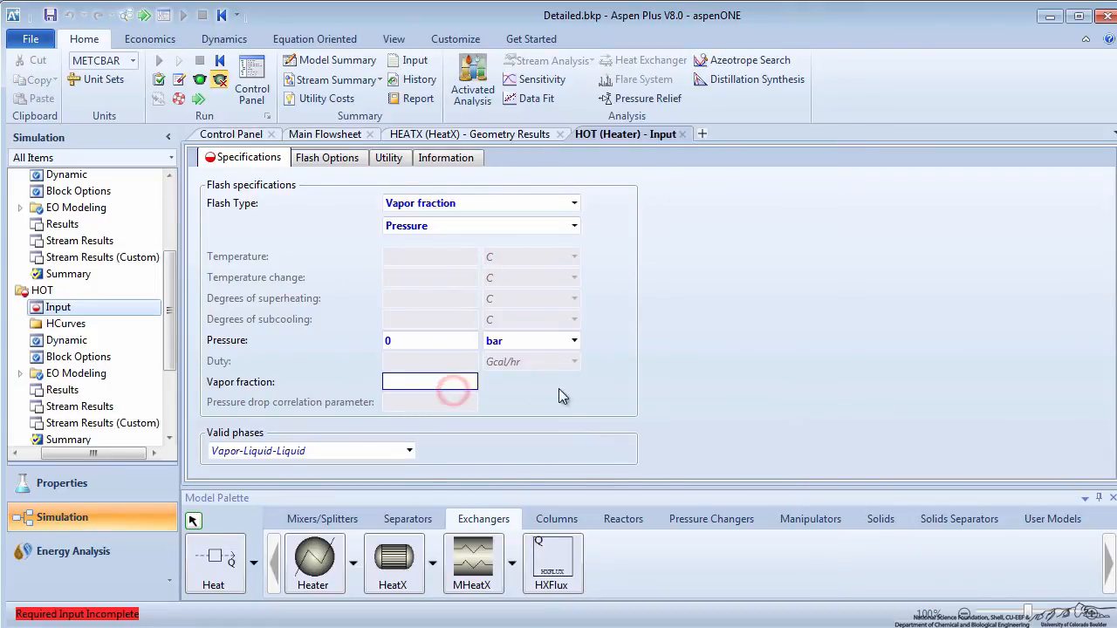
text(0)
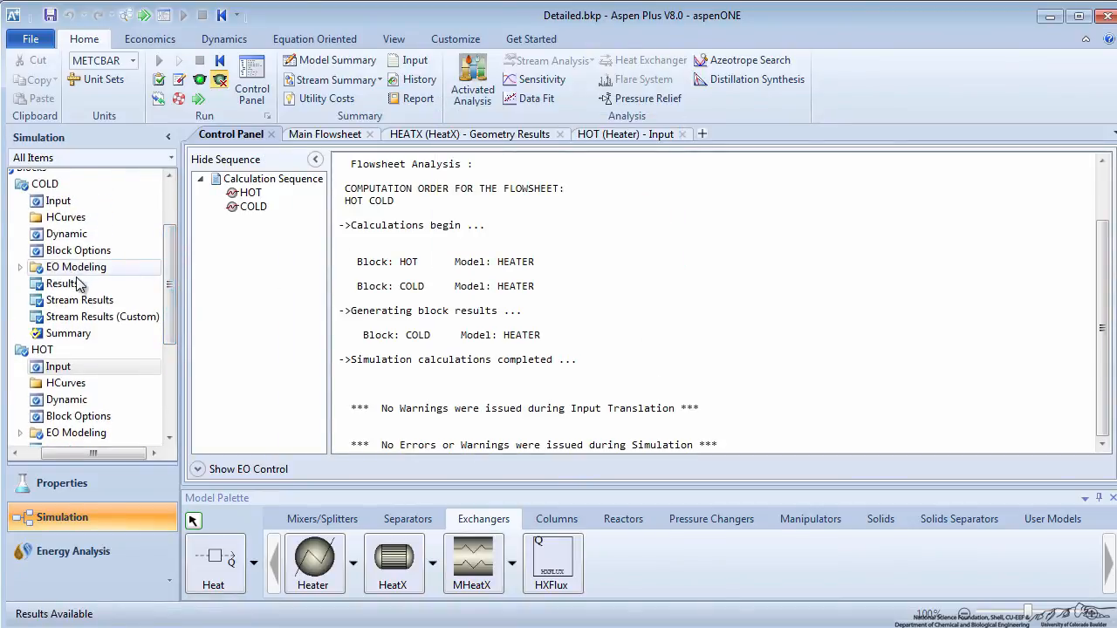
Step: Compare COLD and HOT heater results showing equal, opposite heat duties of 1.57124 Gcal/hr
click(63, 283)
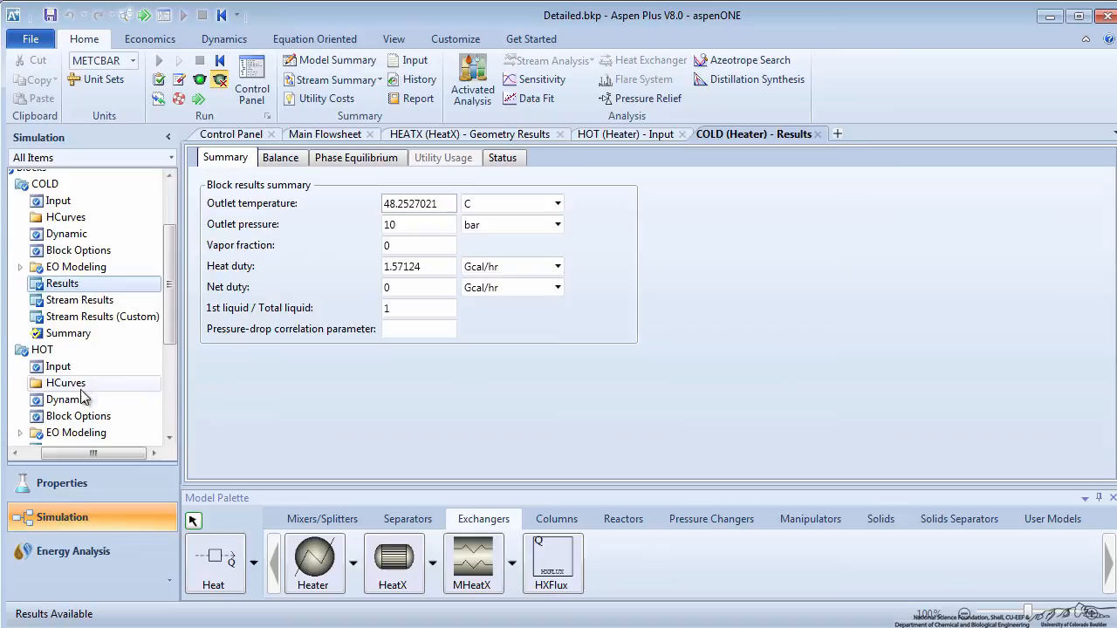
click(63, 380)
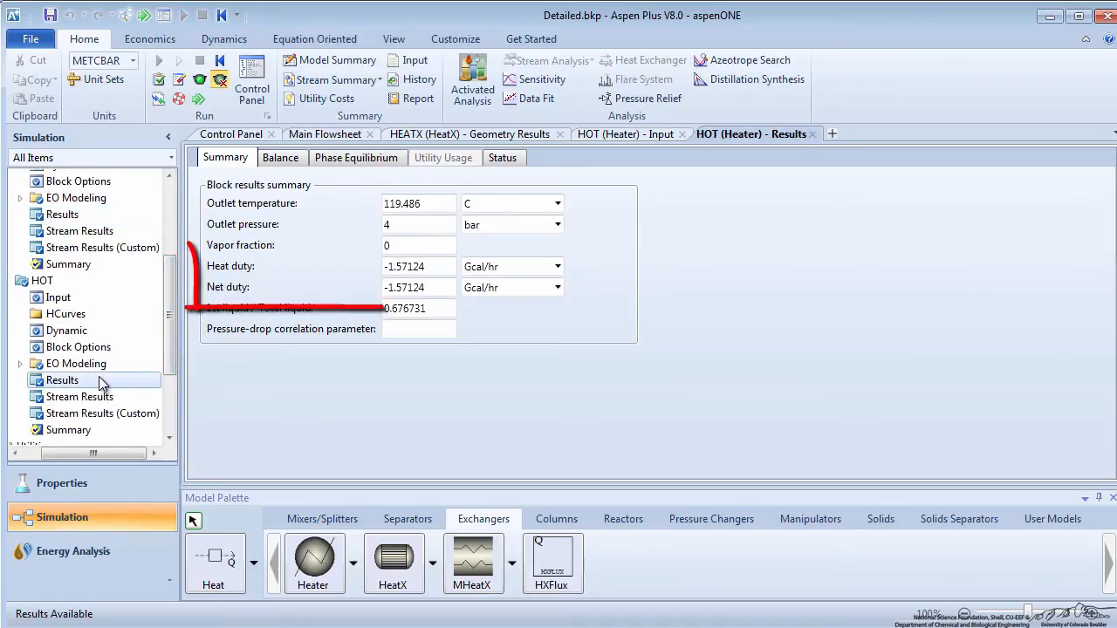